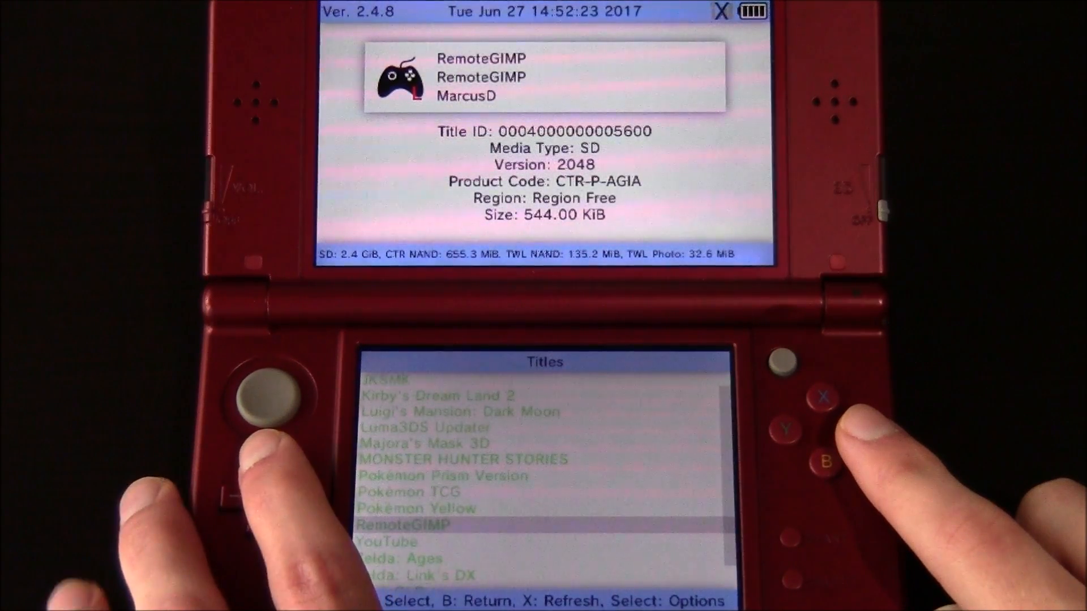
scroll("down", 3)
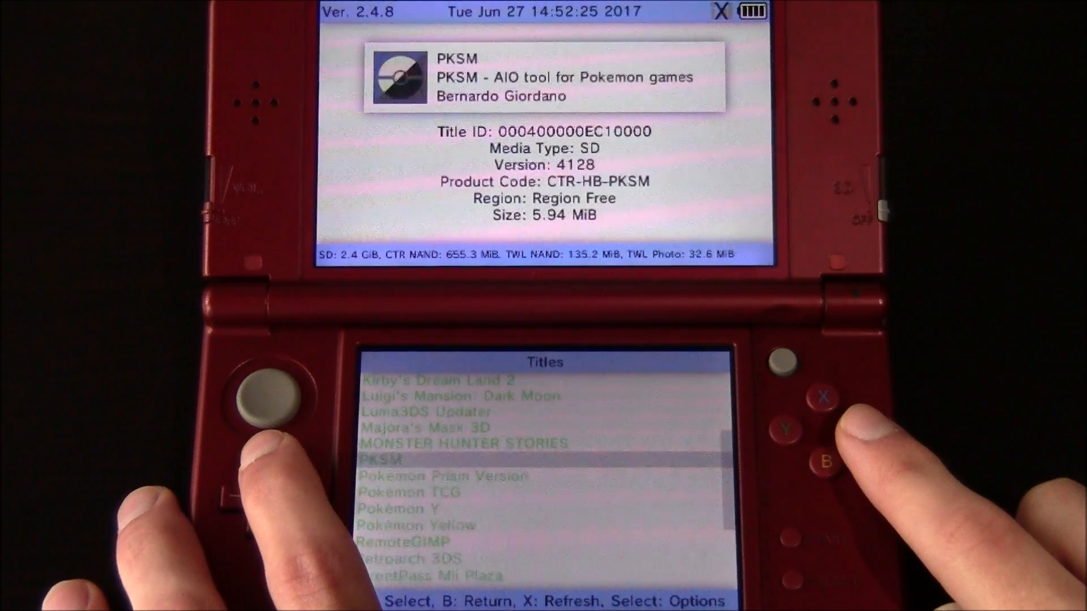
key("up")
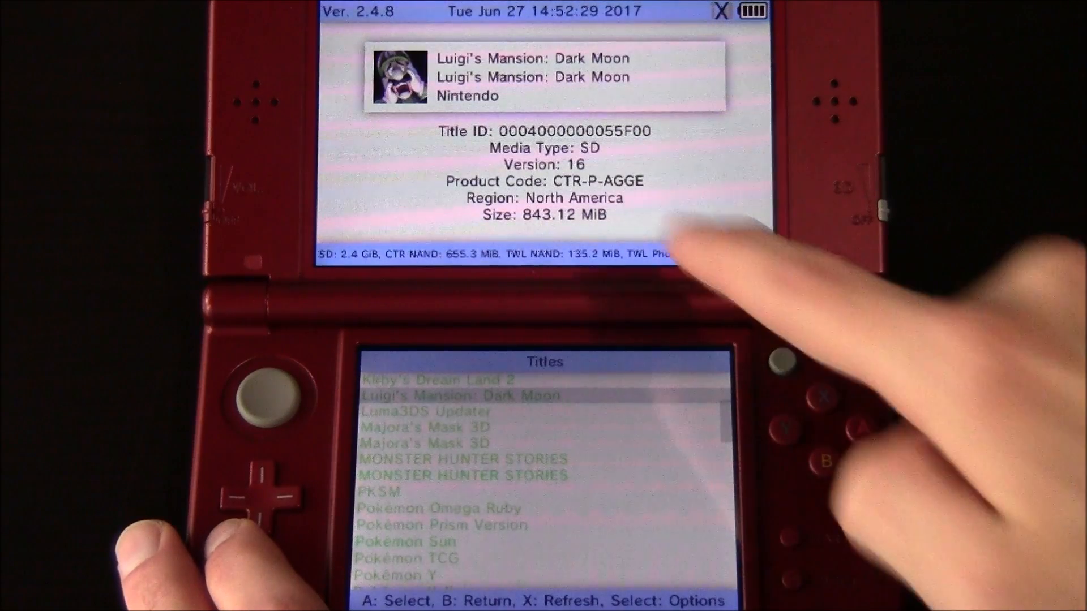
mouse_move(603, 167)
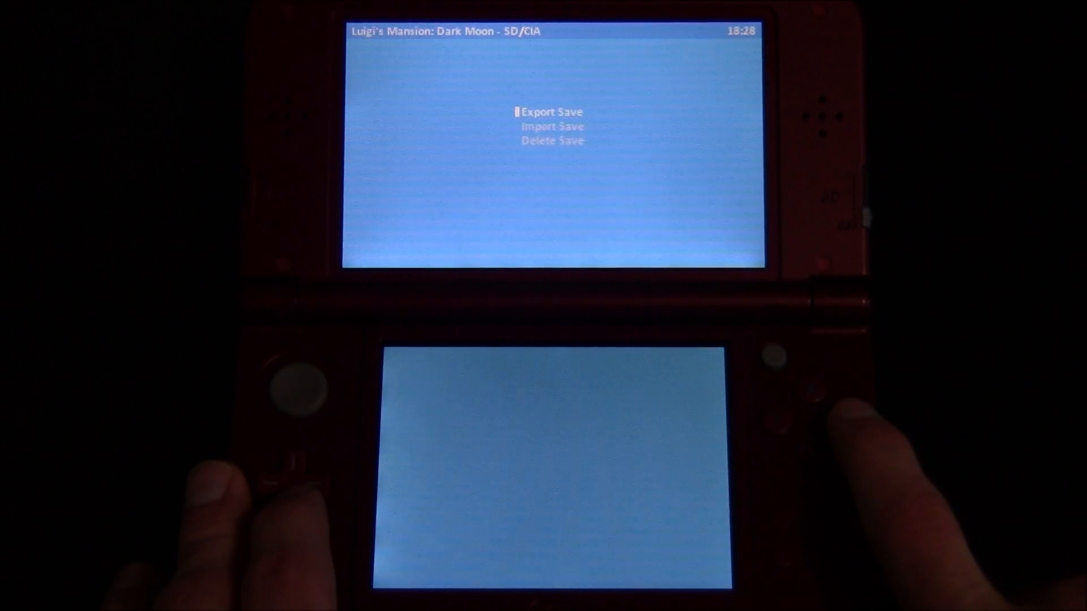
- Export Luigi's Mansion: Dark Moon's save files in JKSM and acknowledge the success message
left_click(551, 111)
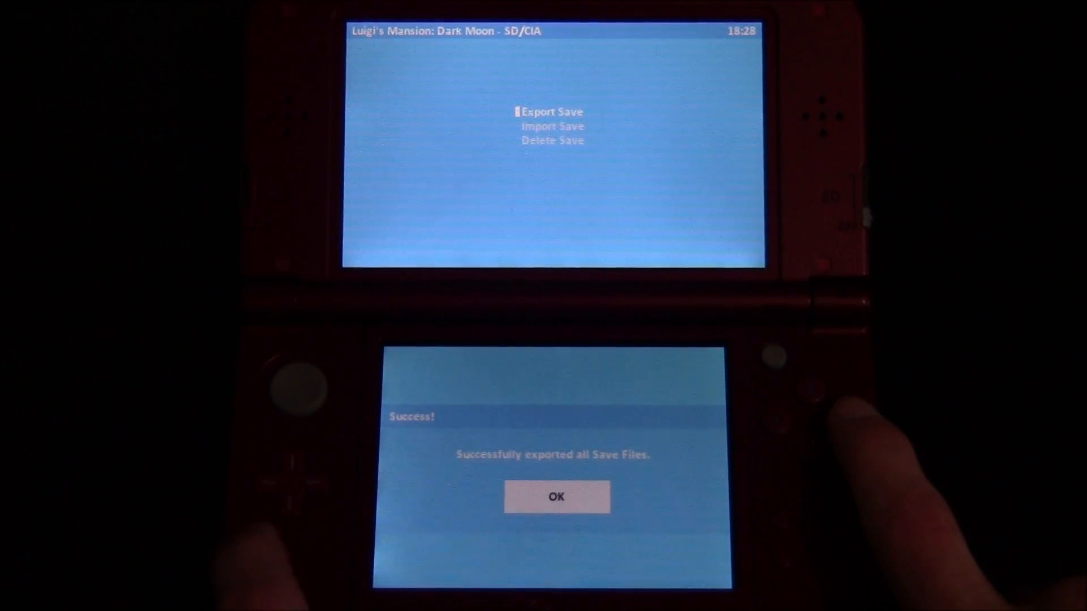
left_click(554, 497)
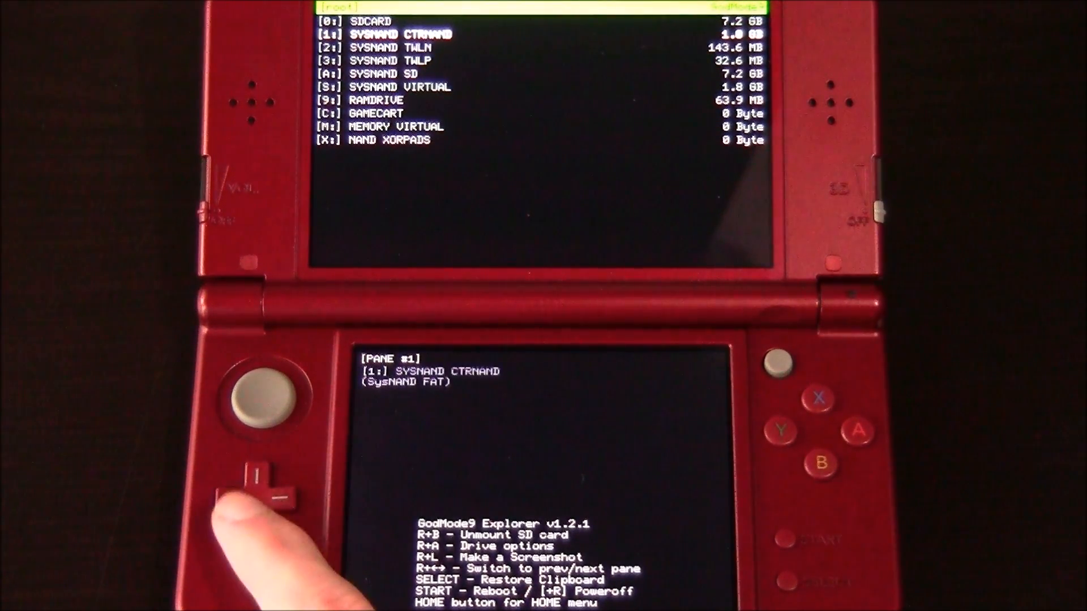
- Enter SYSNAND SD > title > 00040000 and reach the 00055f00 Luigi's Mansion folder
key("down")
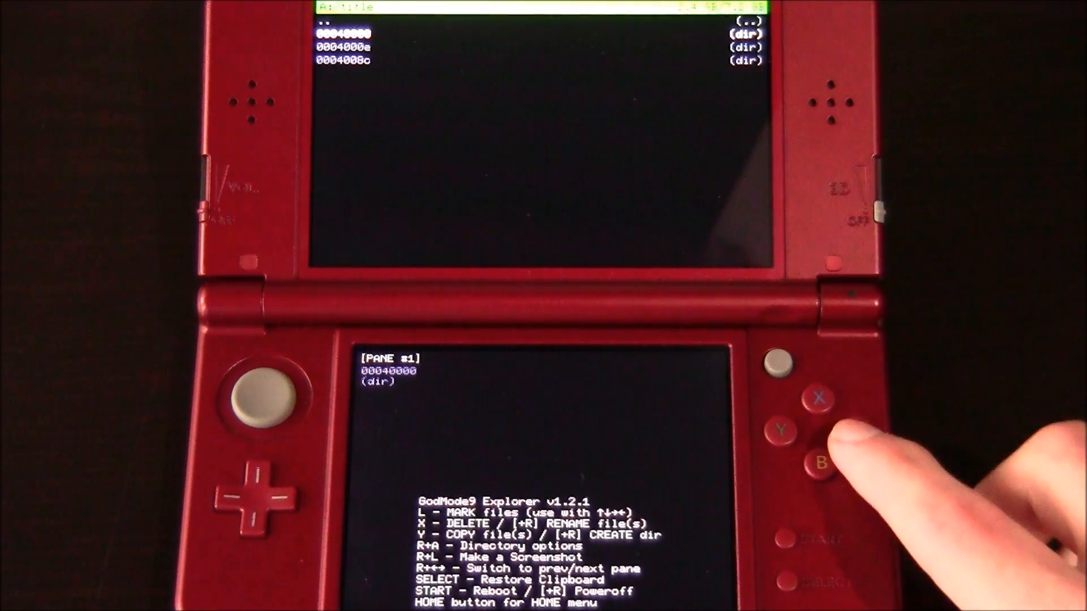
left_click(820, 465)
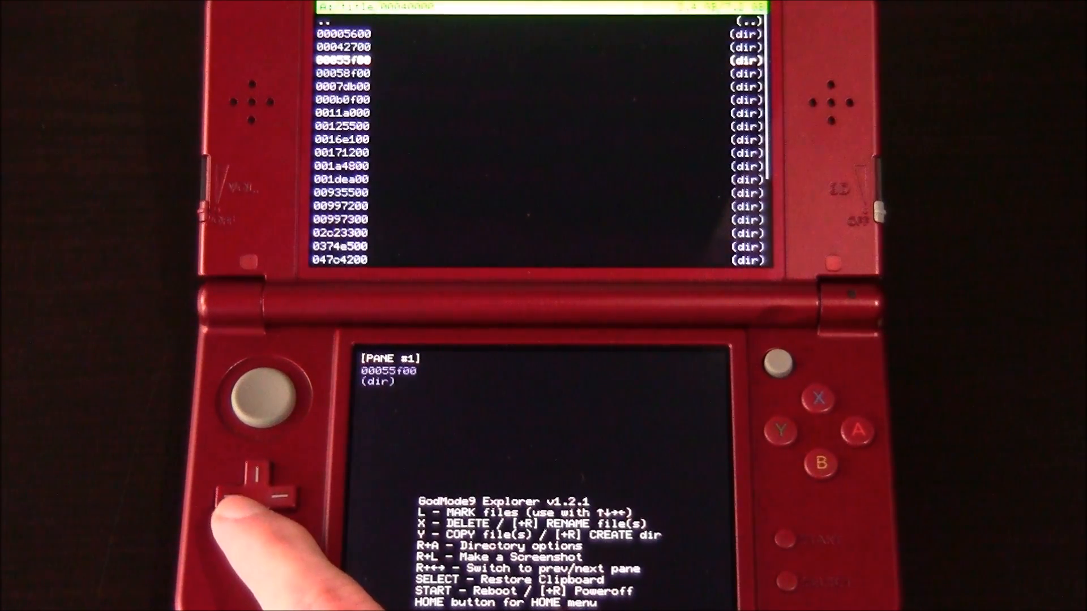
key("down")
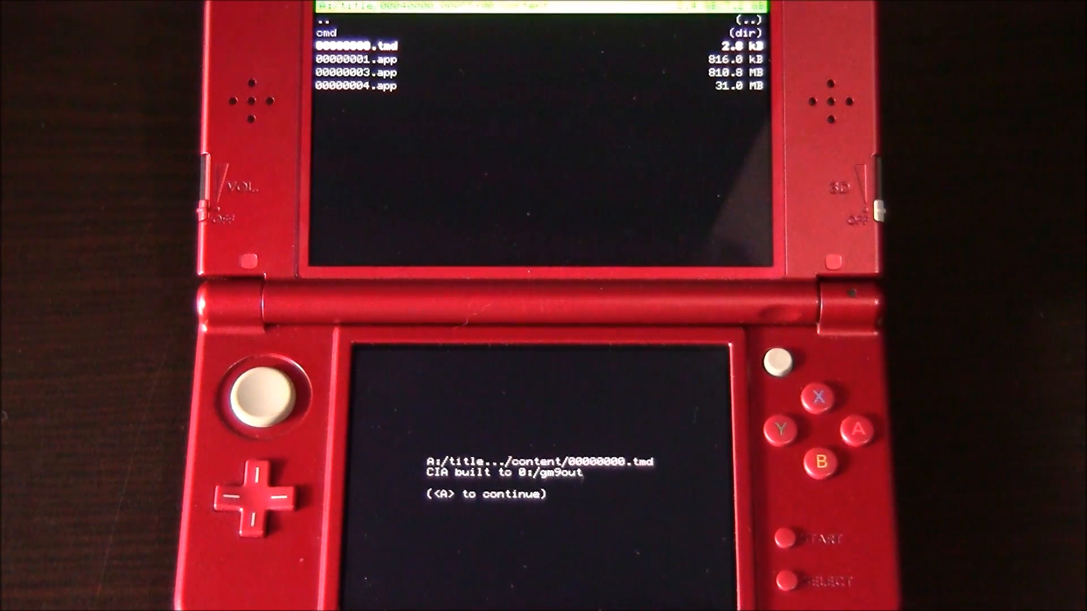
- Acknowledge the built CIA in gm9out and return to the content folder listing
left_click(859, 430)
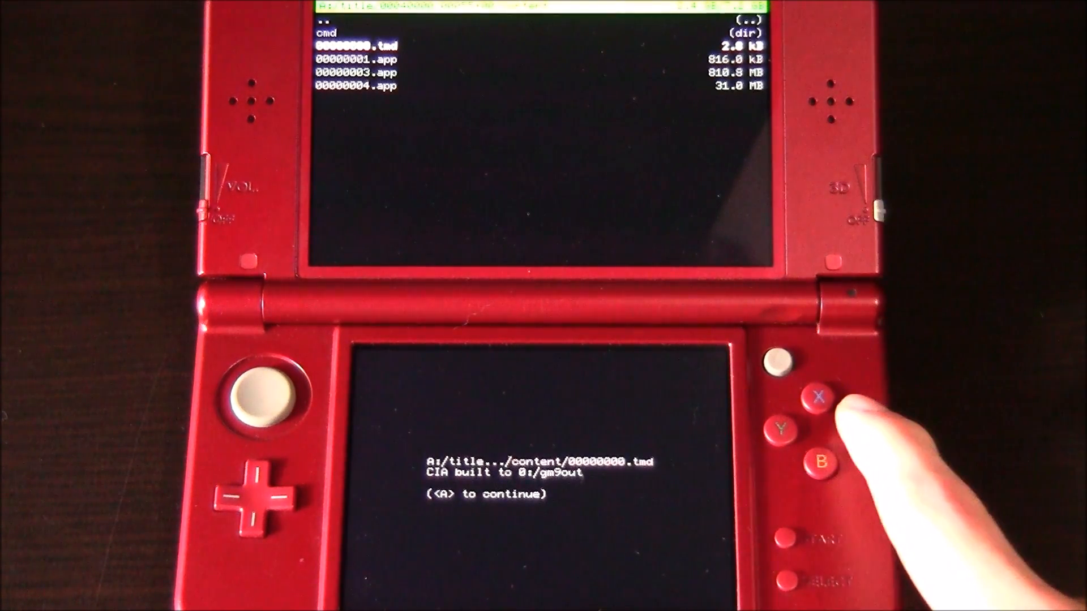
left_click(857, 430)
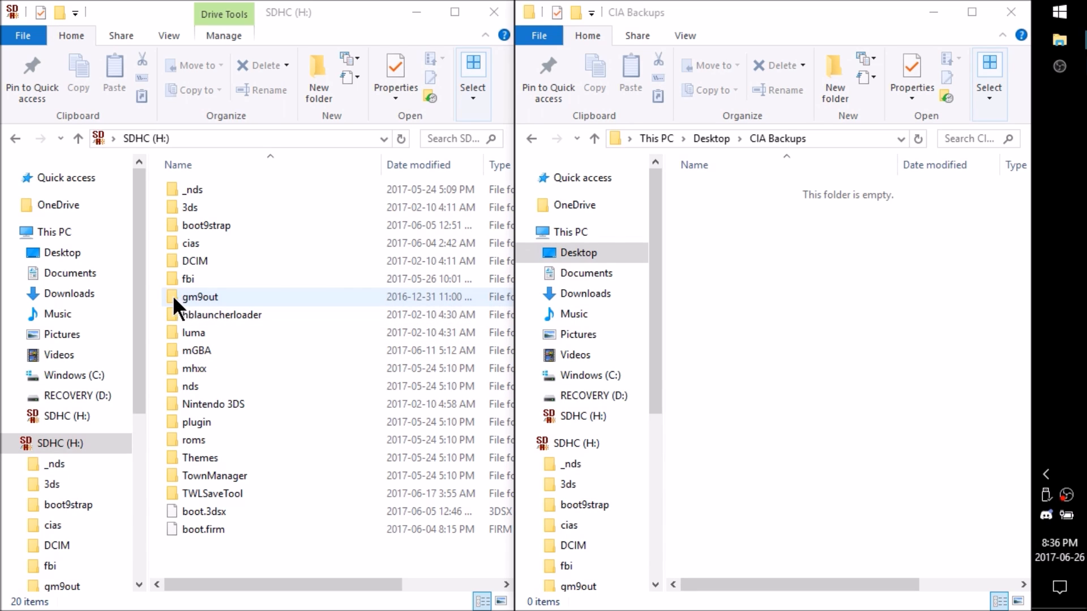
mouse_move(222, 308)
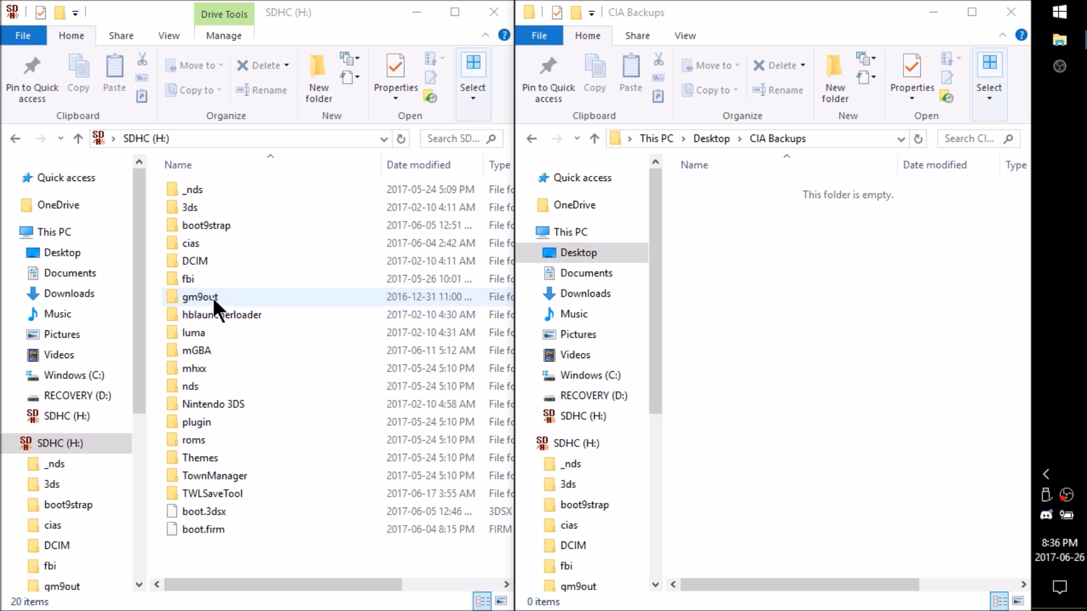
- Enter the SD card's gm9out folder holding the Luigi's Mansion Dark Moon CIA
double_click(199, 296)
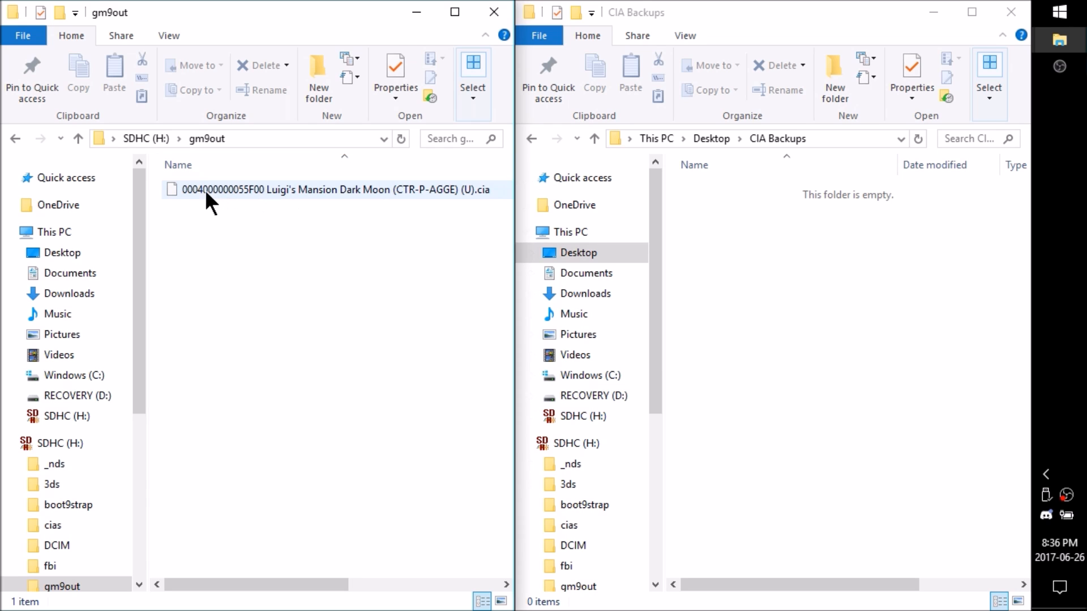
mouse_move(257, 202)
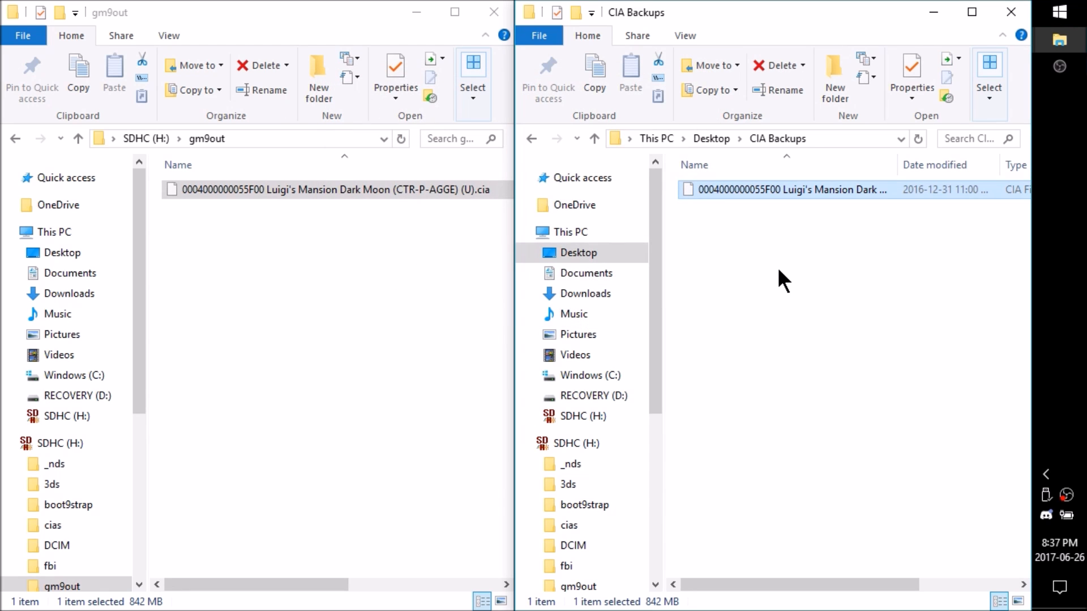
mouse_move(290, 218)
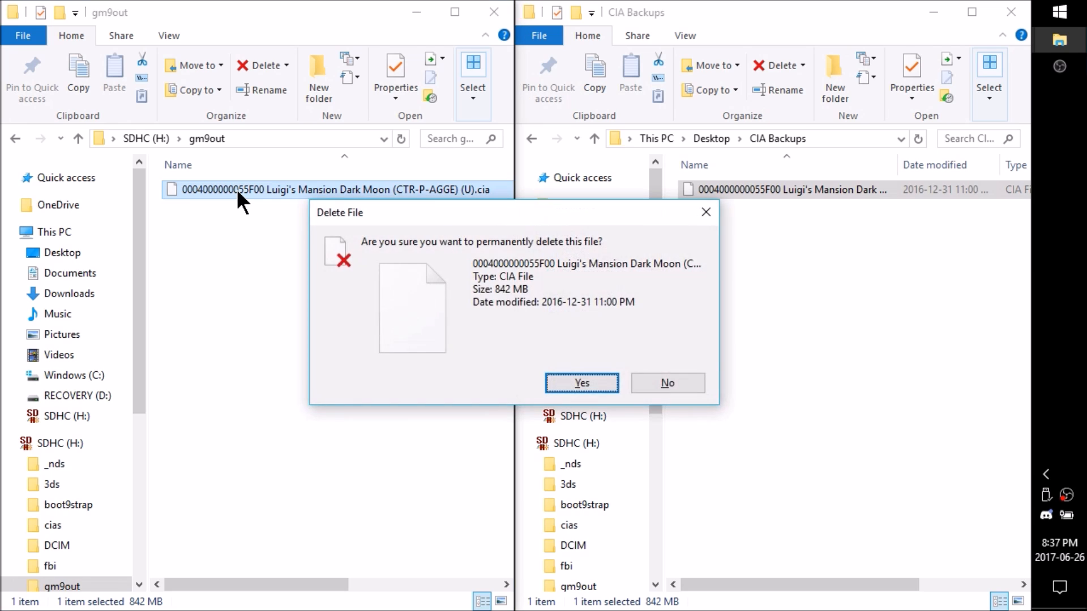
- Confirm deleting the CIA from the SD card, then go up to the root and into 3ds > data
left_click(580, 382)
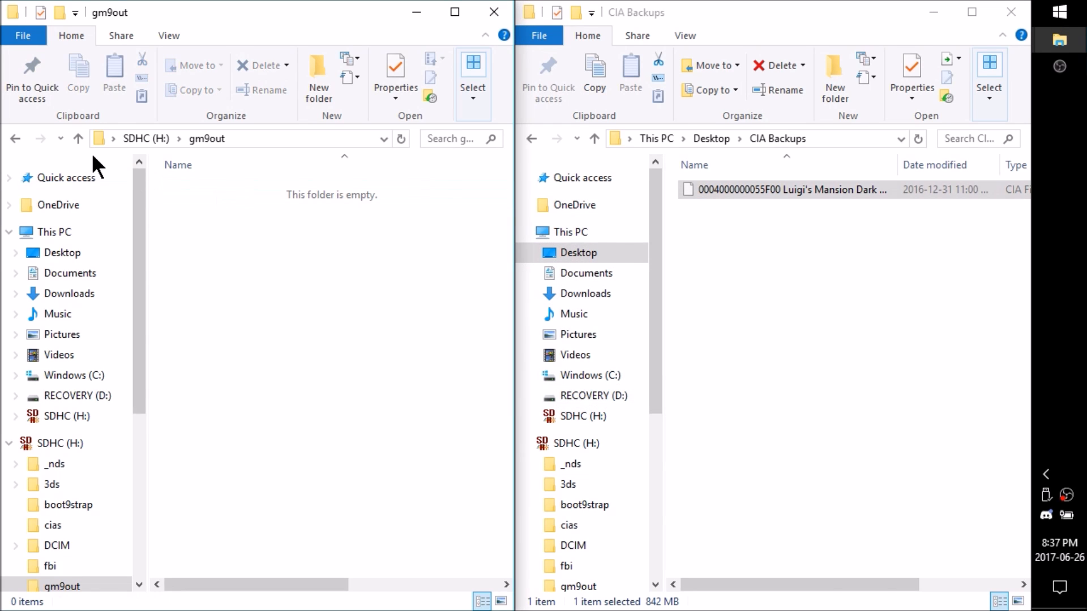
mouse_move(78, 138)
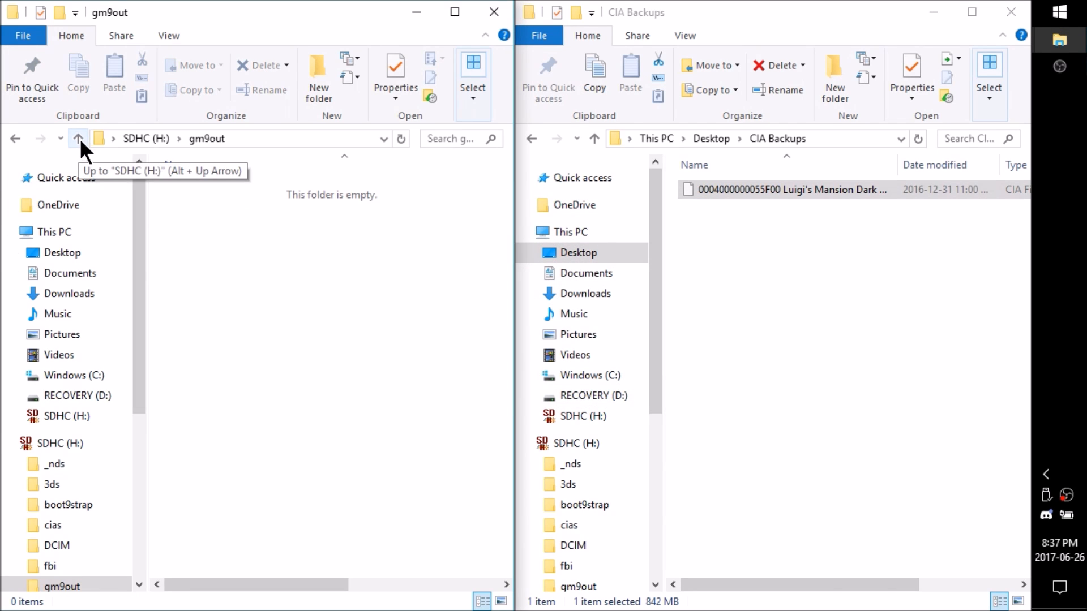
left_click(78, 138)
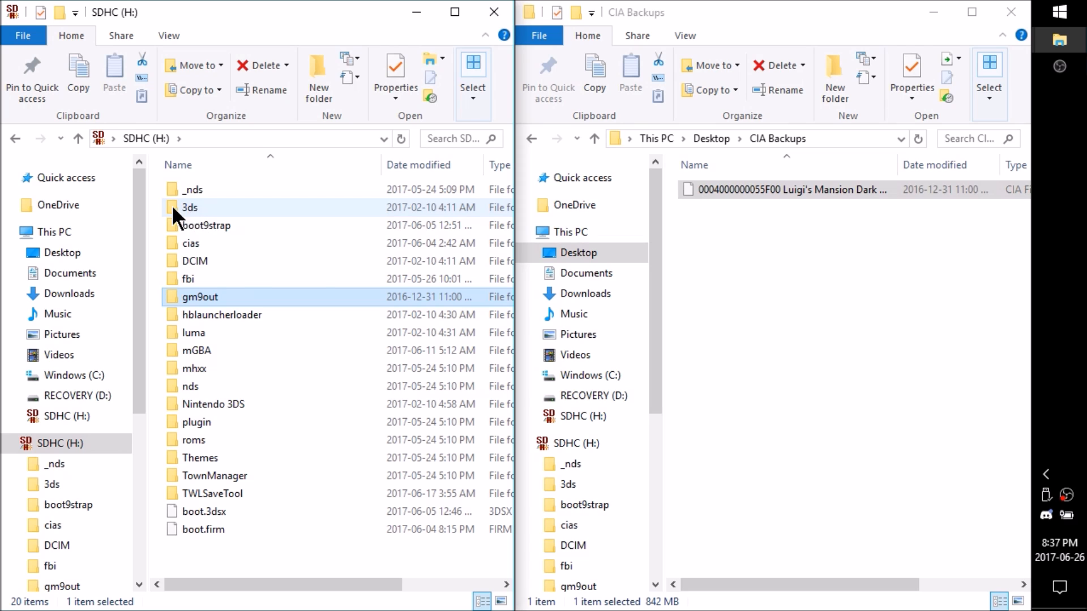
double_click(189, 206)
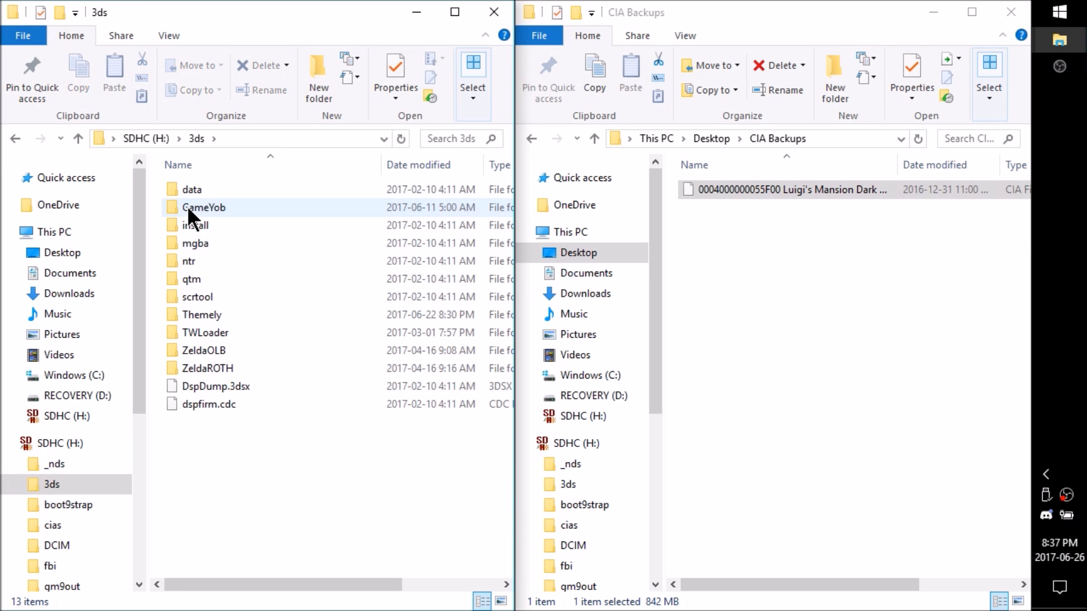
mouse_move(191, 189)
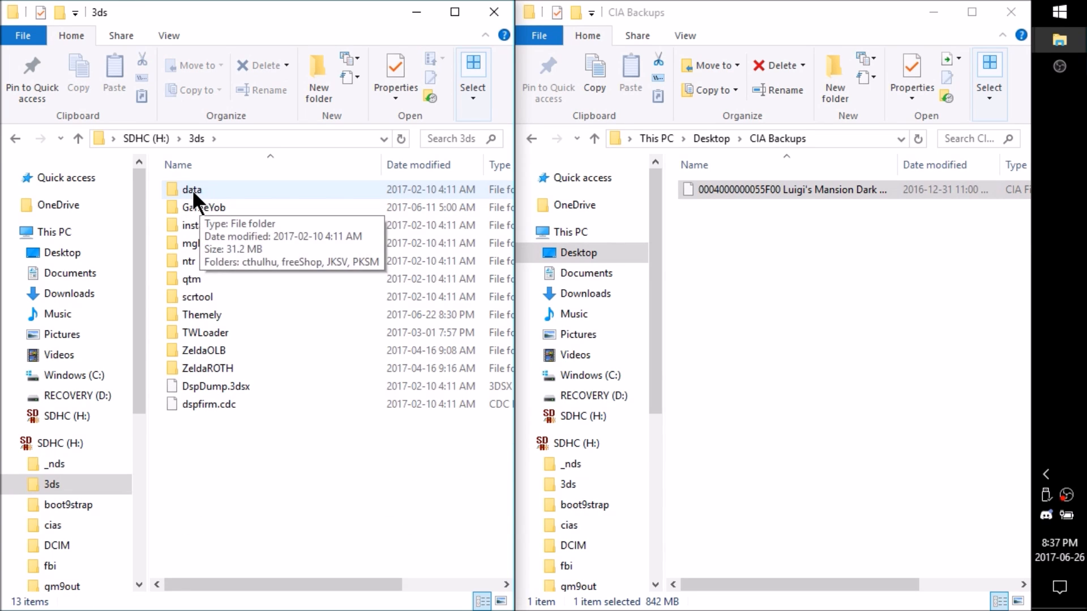
double_click(192, 189)
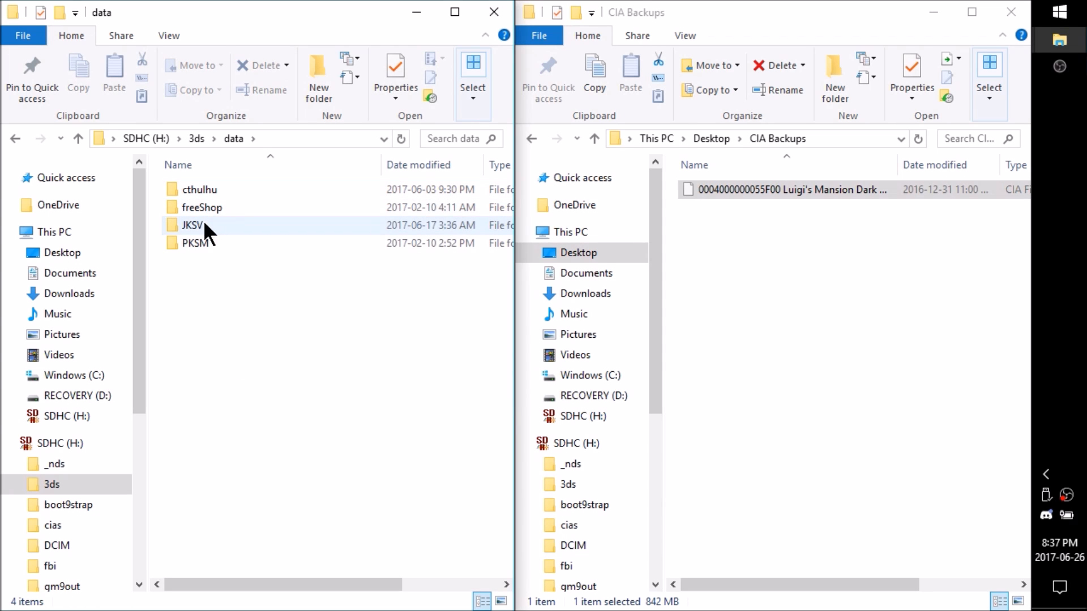
mouse_move(205, 228)
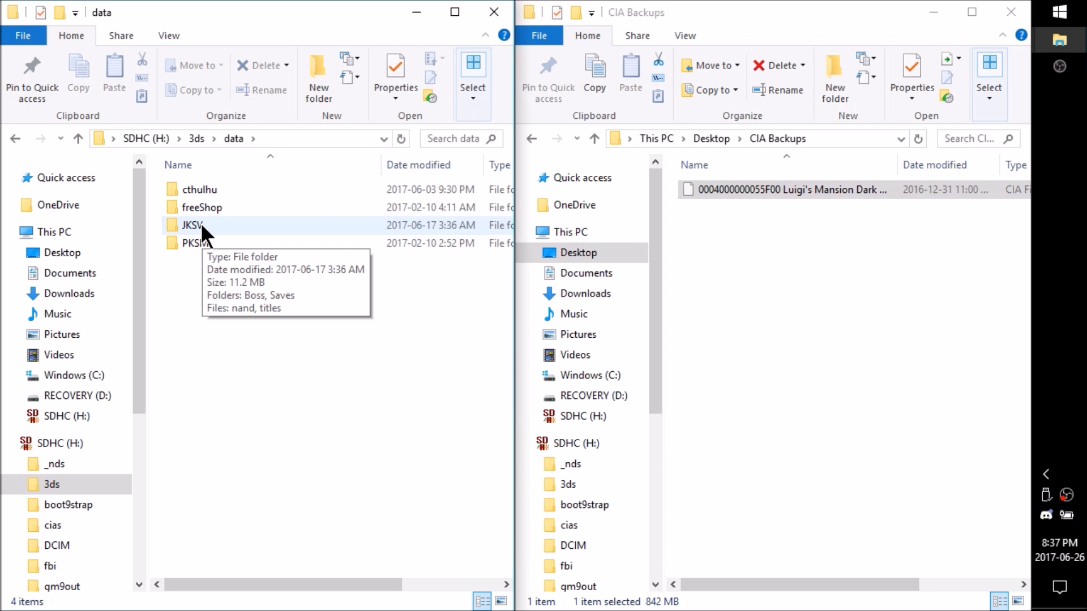
mouse_move(208, 242)
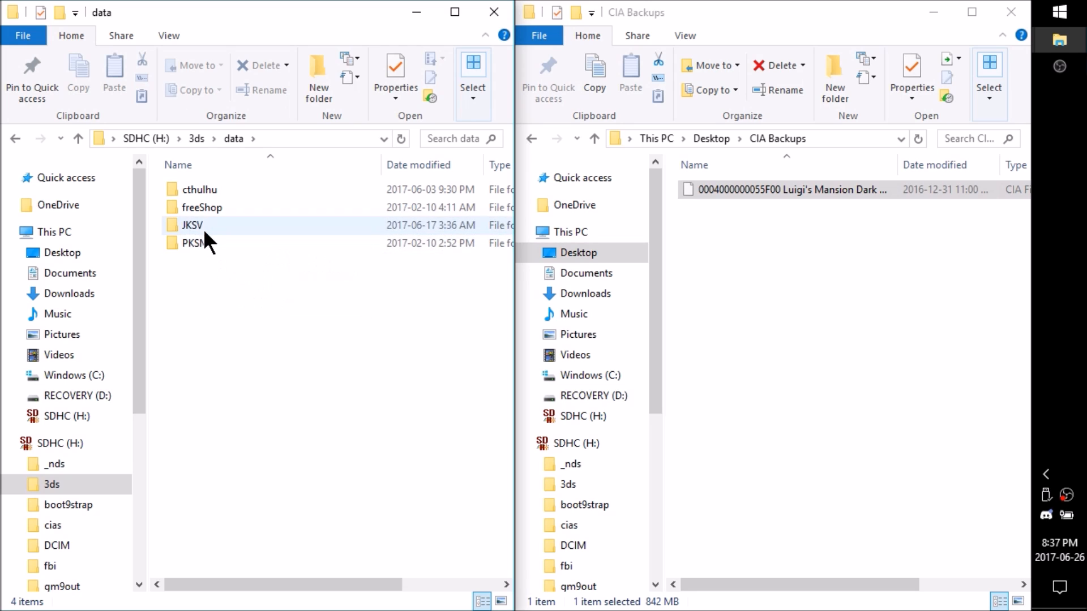
mouse_move(211, 232)
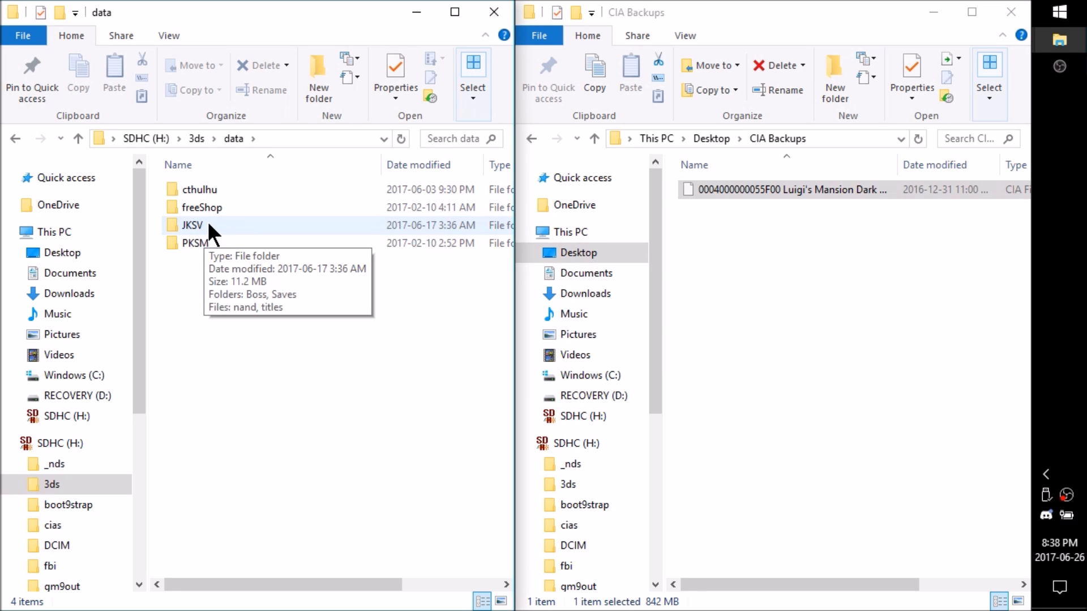
- Enter the JKSV folder and its Saves folder listing the backed-up game saves
double_click(192, 225)
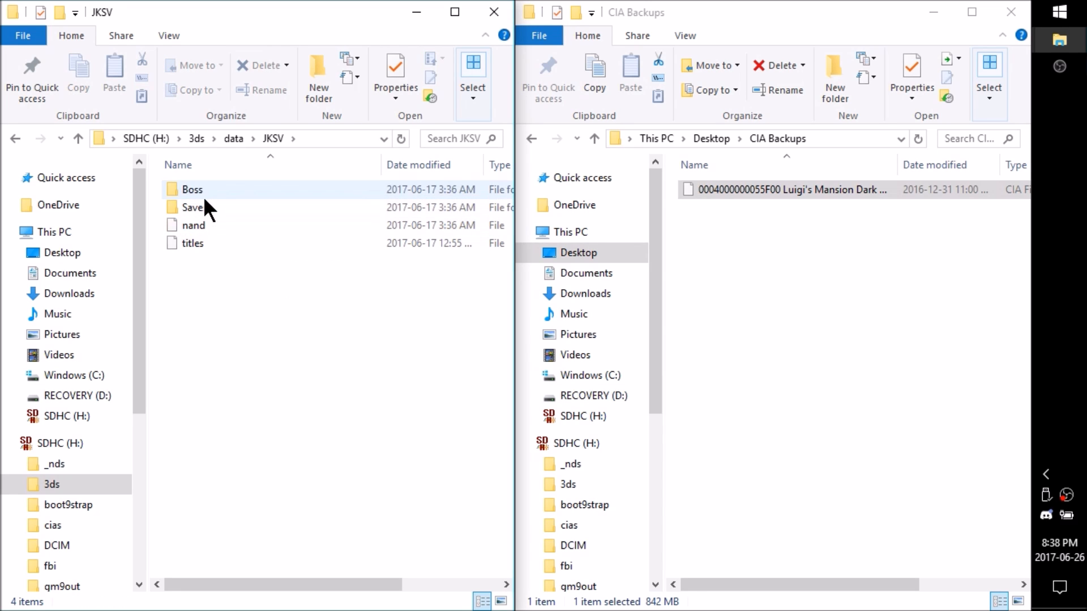
left_click(194, 207)
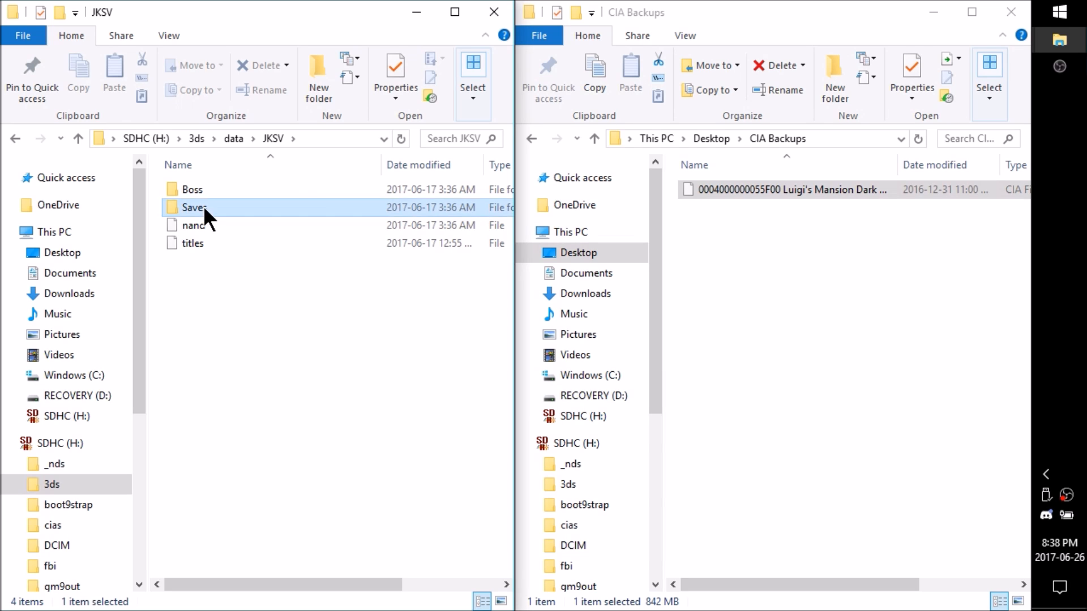
double_click(194, 207)
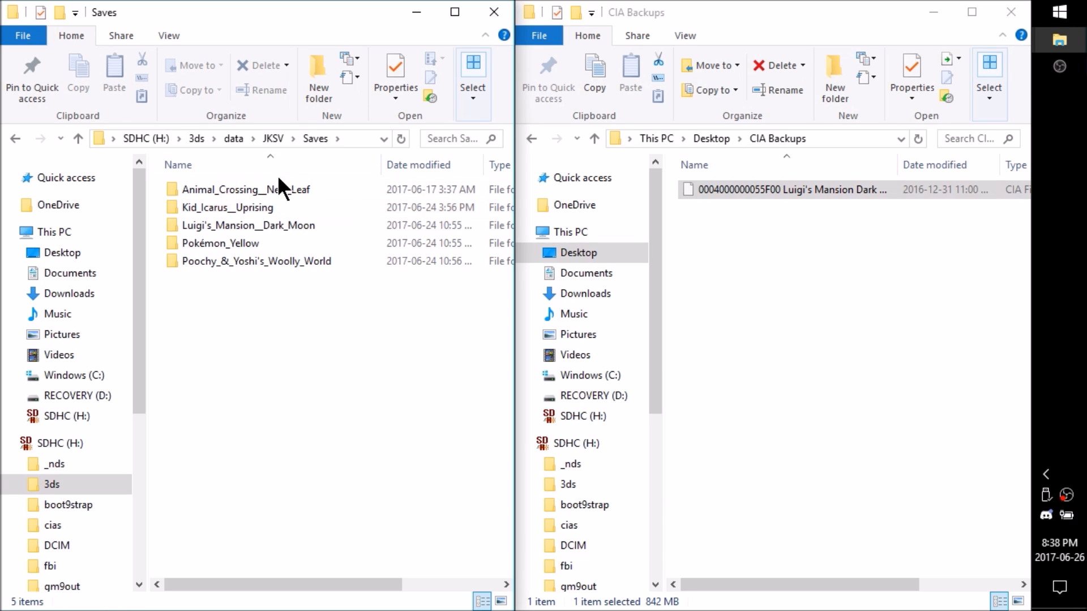
- Drag the Luigi's_Mansion__Dark_Moon save folder into CIA Backups and check the copy
left_click(254, 260)
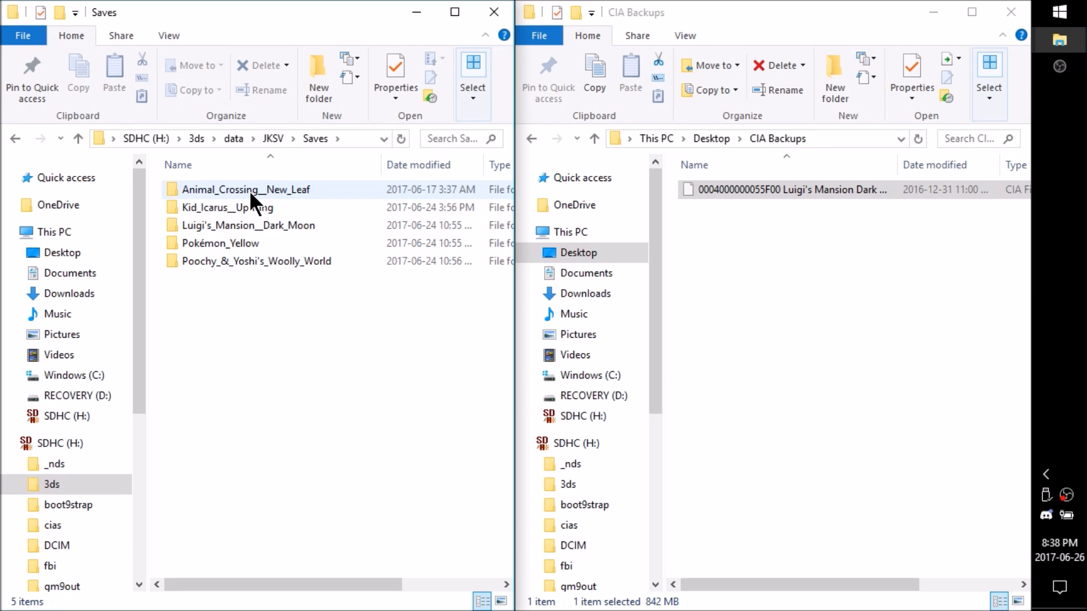
mouse_move(249, 225)
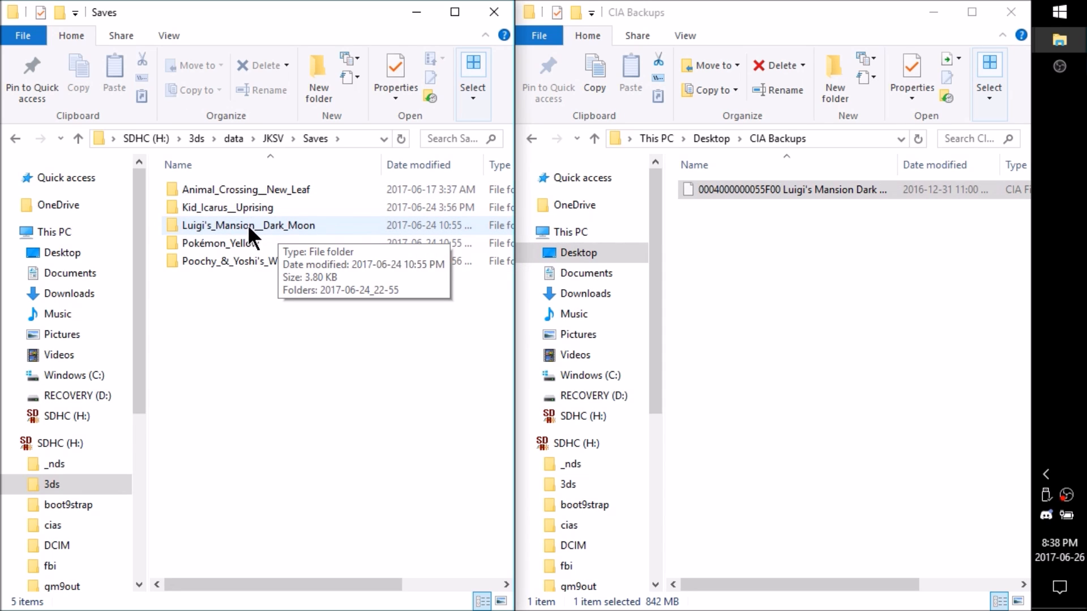
left_click_drag(249, 225, 777, 215)
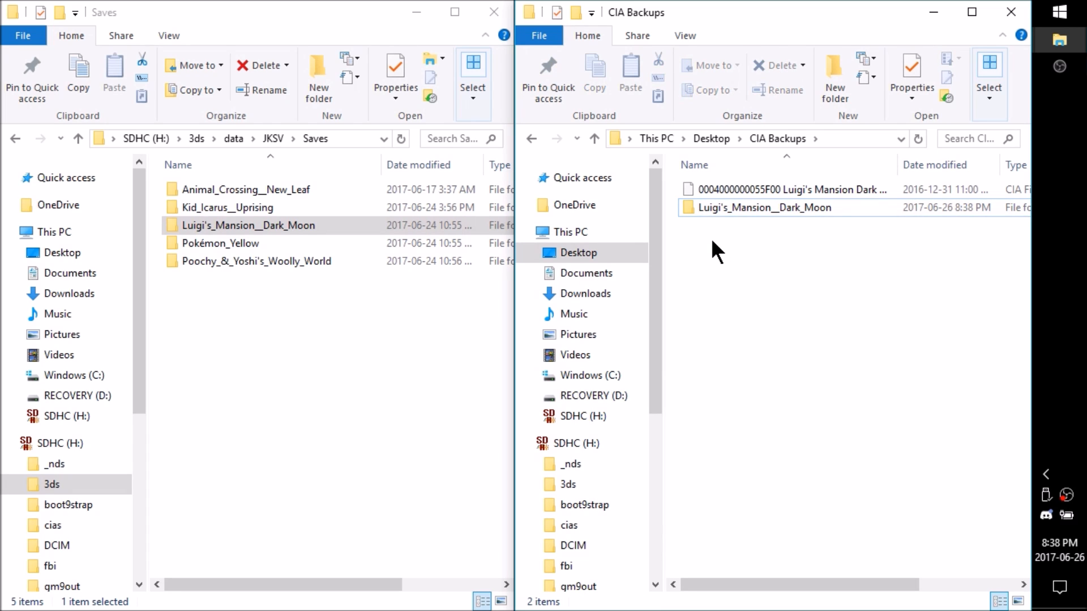
left_click(765, 207)
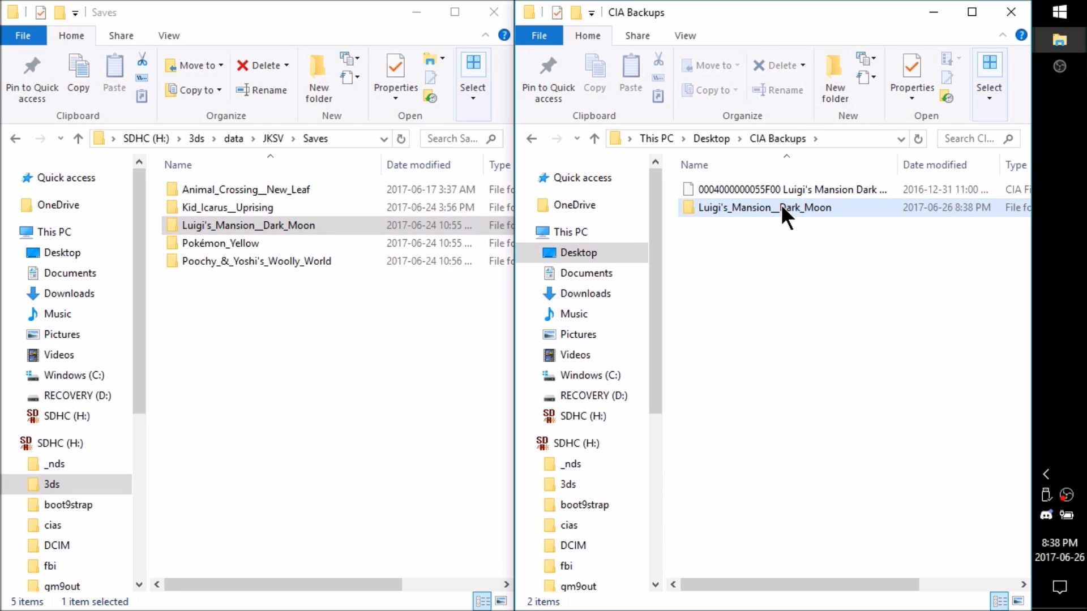
mouse_move(814, 193)
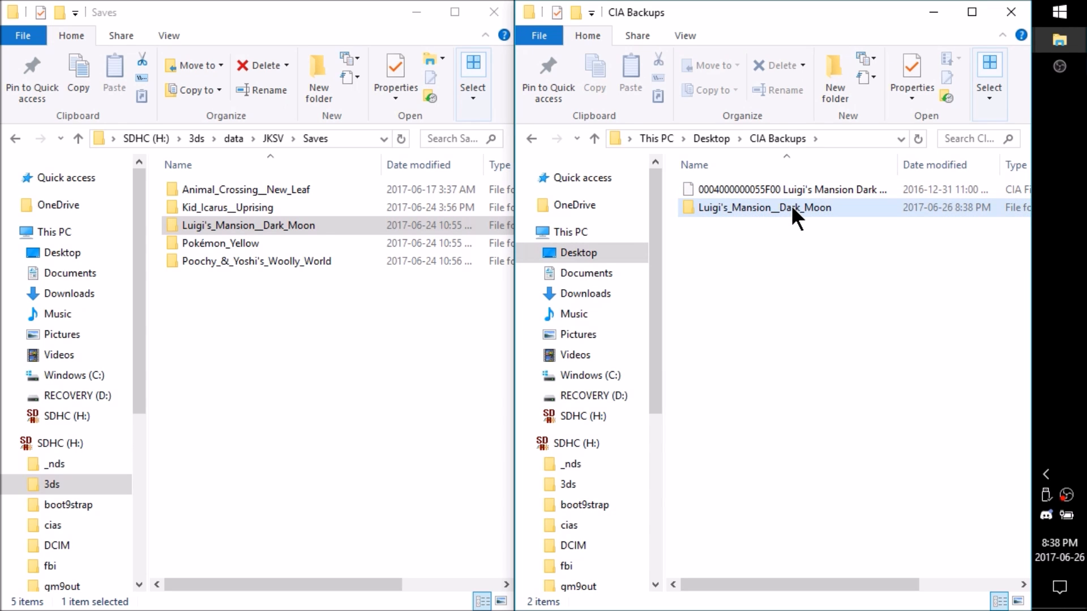
mouse_move(764, 207)
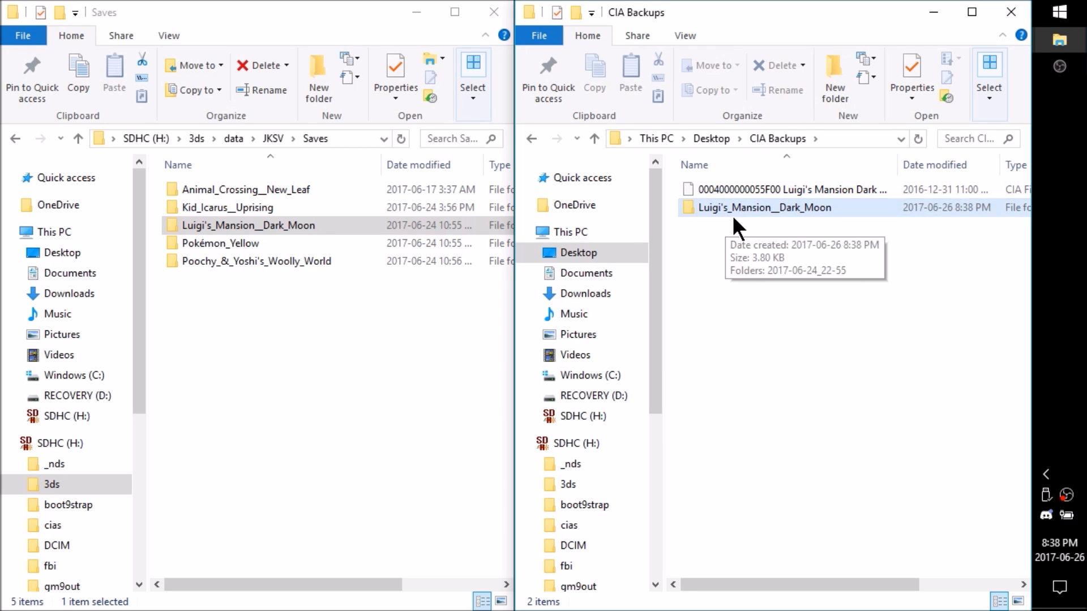
mouse_move(755, 280)
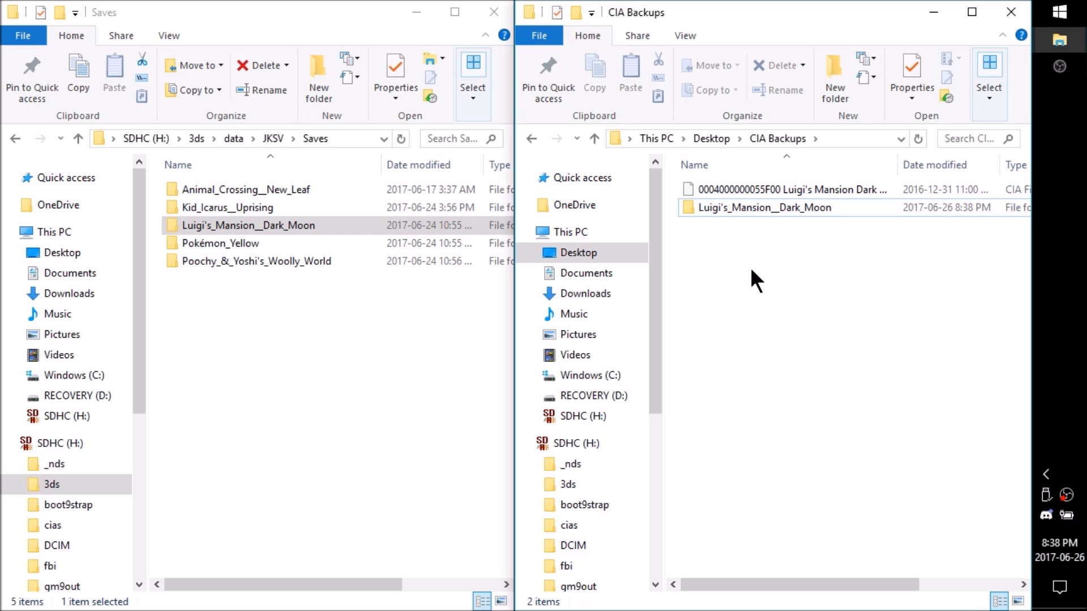